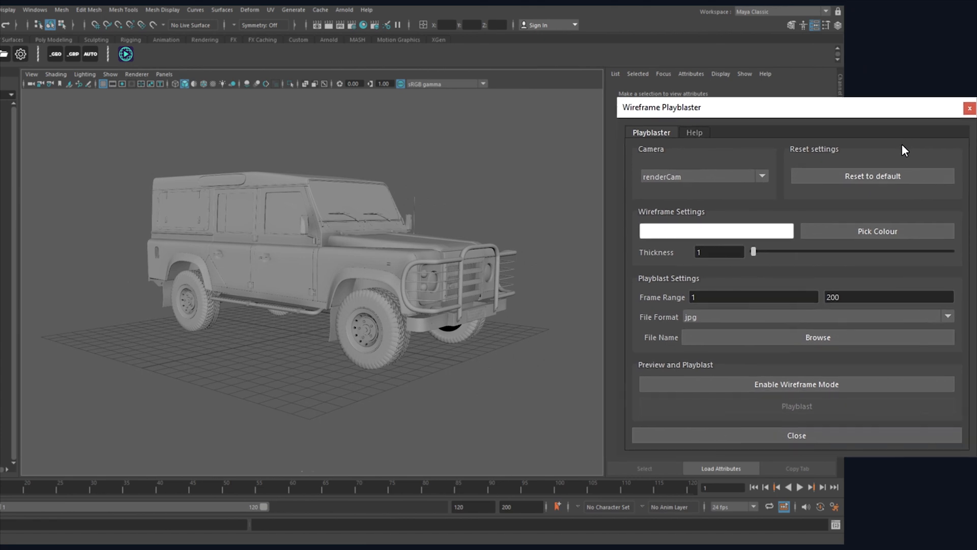
# Enable wireframe mode in purple, set the output file, and start the playblast
pyautogui.click(796, 383)
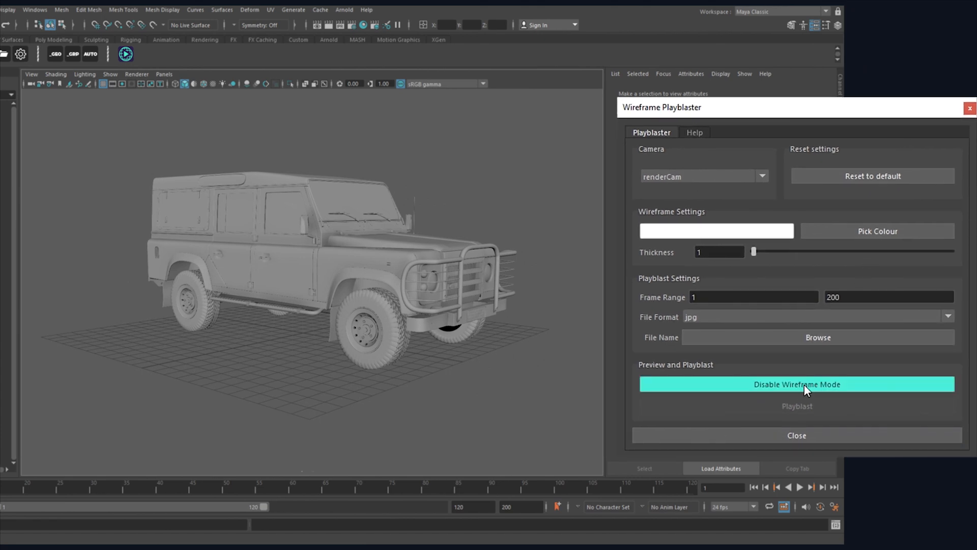
pyautogui.click(797, 383)
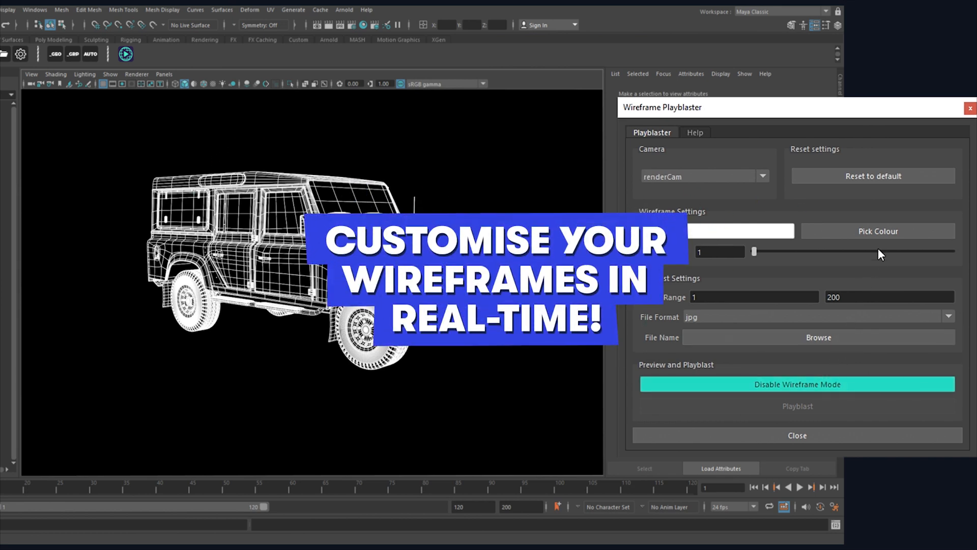
pyautogui.click(877, 231)
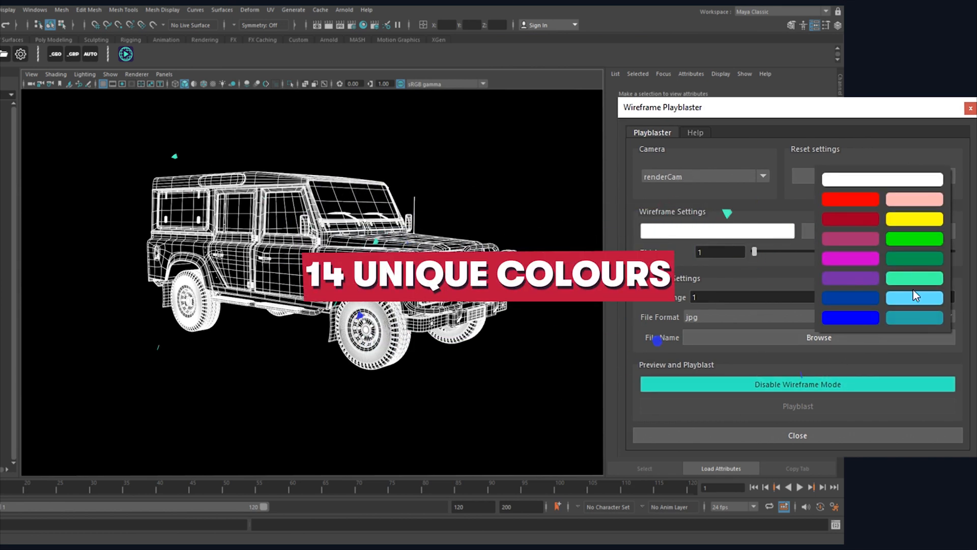
pyautogui.click(849, 278)
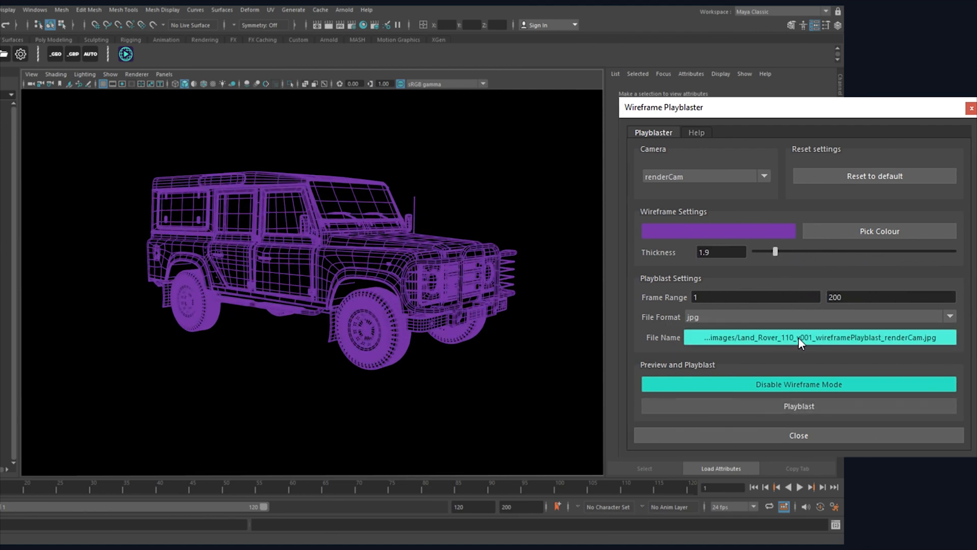
pyautogui.click(798, 406)
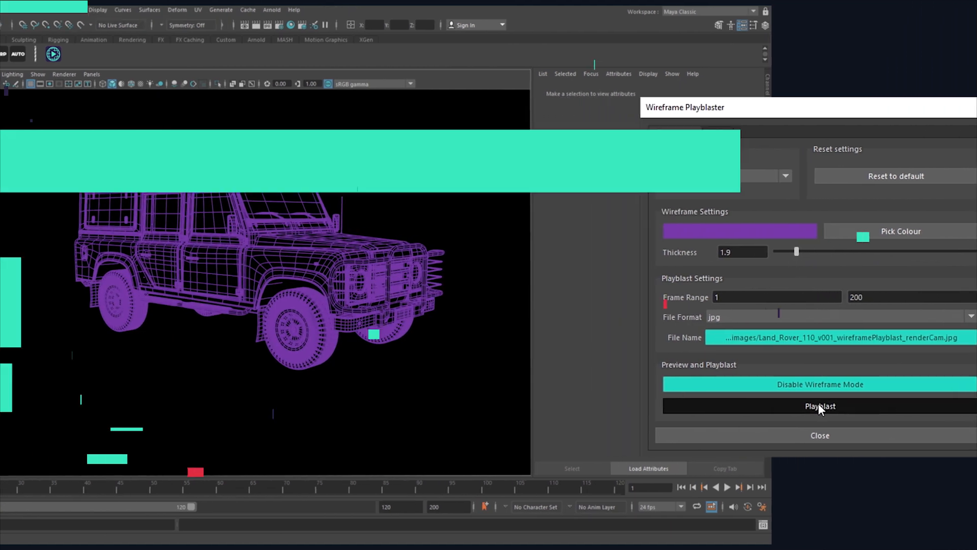
pyautogui.click(820, 406)
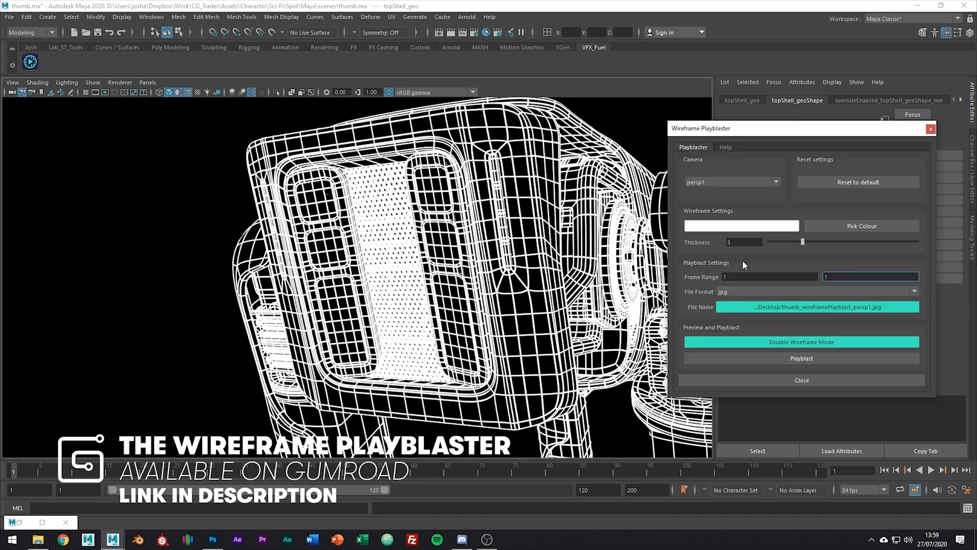
pyautogui.moveTo(213, 539)
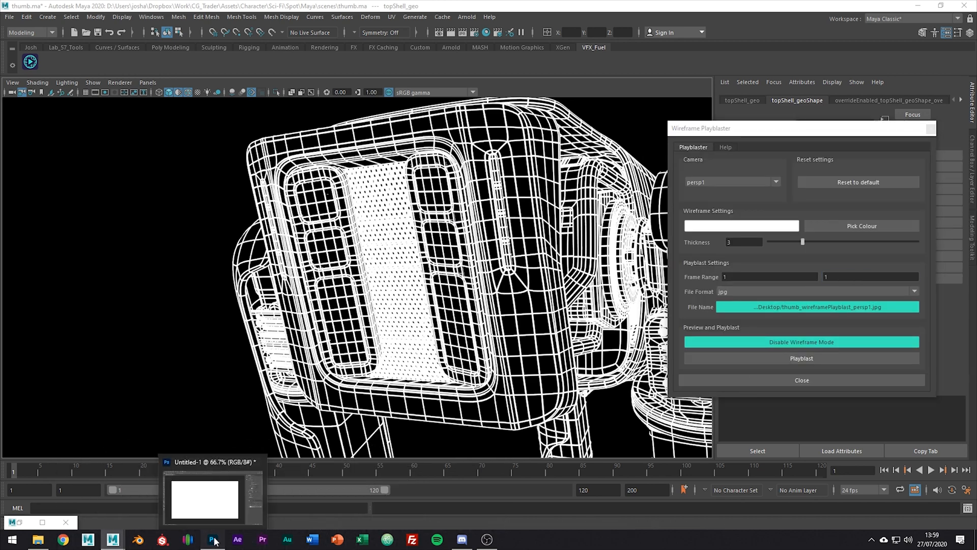
# Tint the wireframe with Hue -80, Saturation +14, Lightness +13, and set Layer 2 opacity to 50%
pyautogui.click(213, 539)
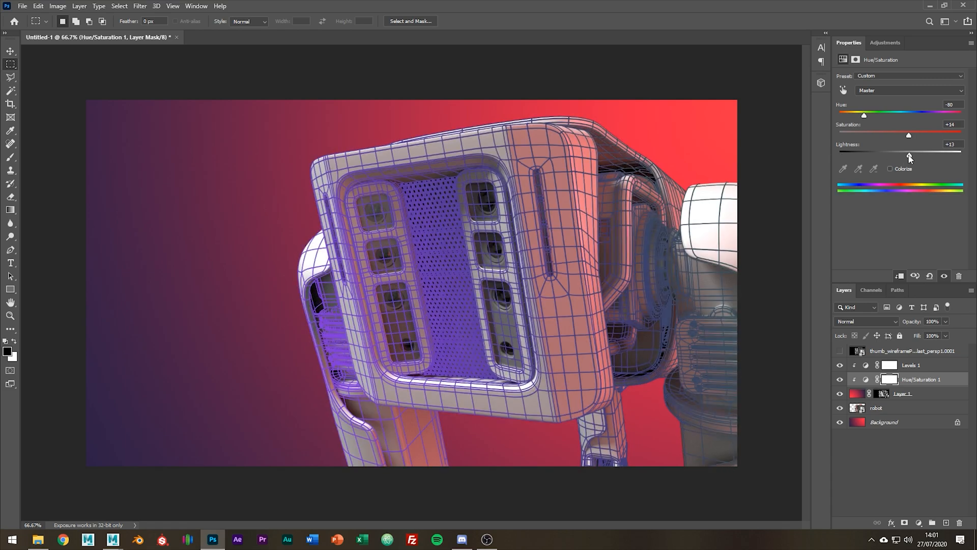
pyautogui.click(910, 364)
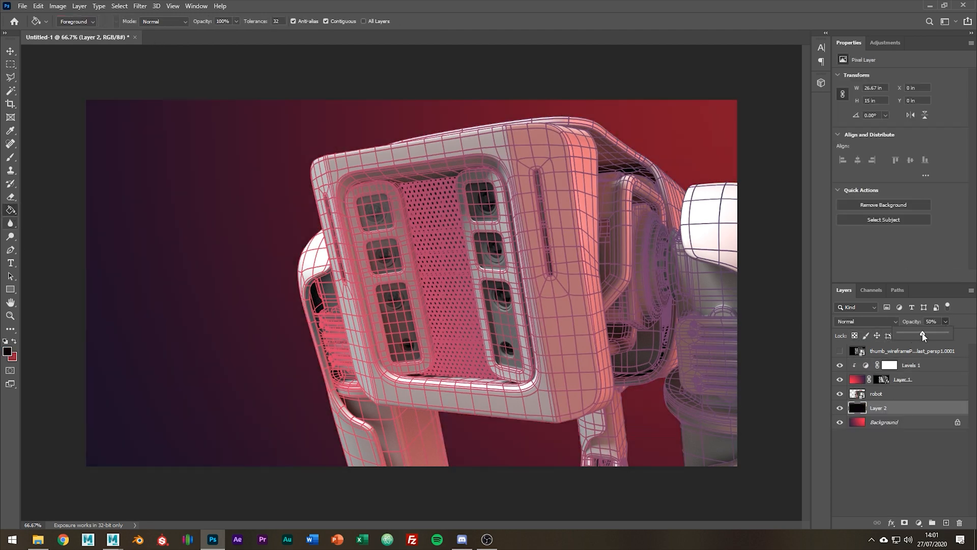
pyautogui.click(888, 365)
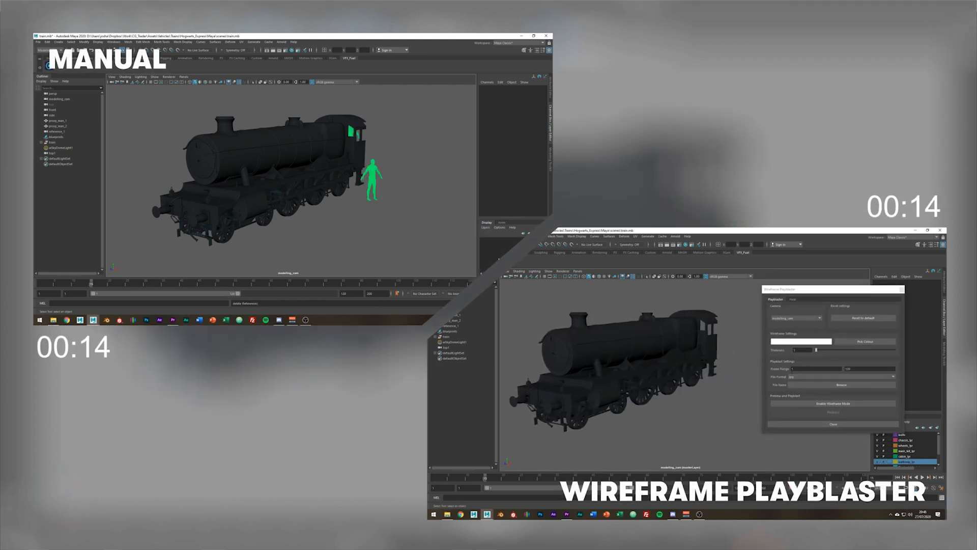
# Enable wireframe mode on the steam locomotive, then browse the Gumroad model store
pyautogui.click(832, 403)
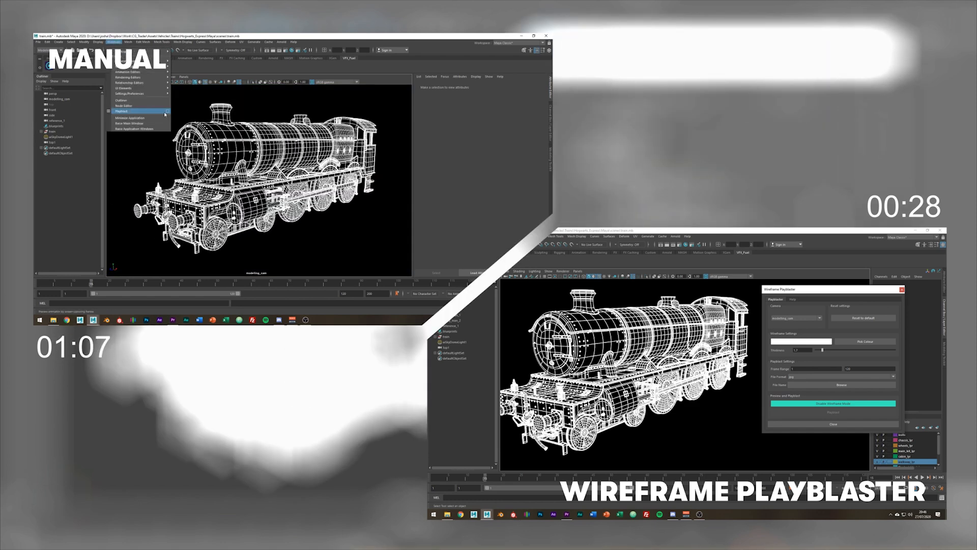
pyautogui.click(122, 111)
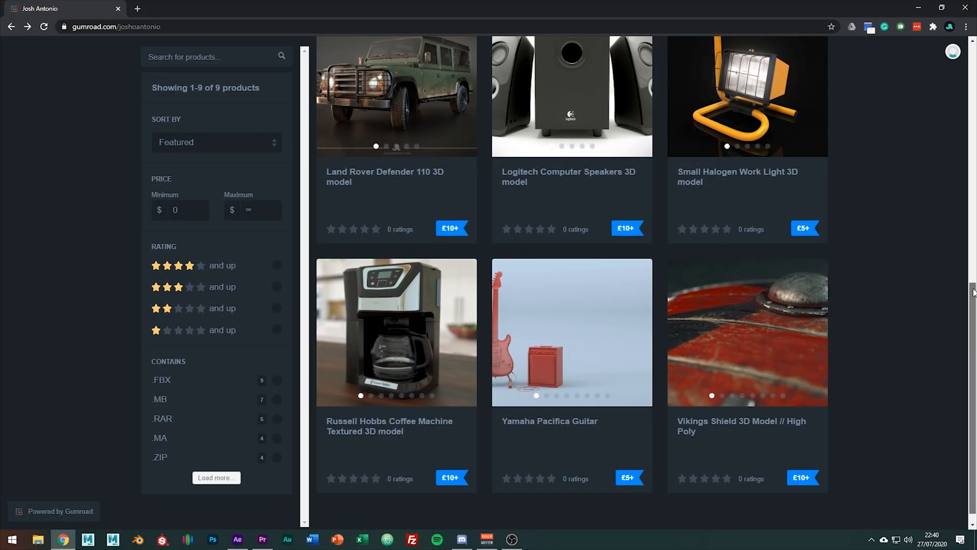
pyautogui.scroll(3)
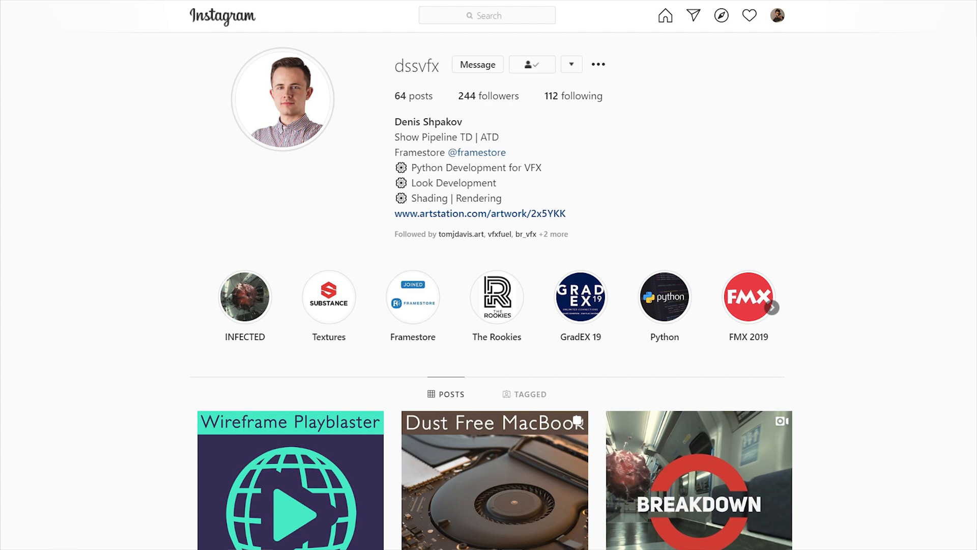
pyautogui.scroll(3)
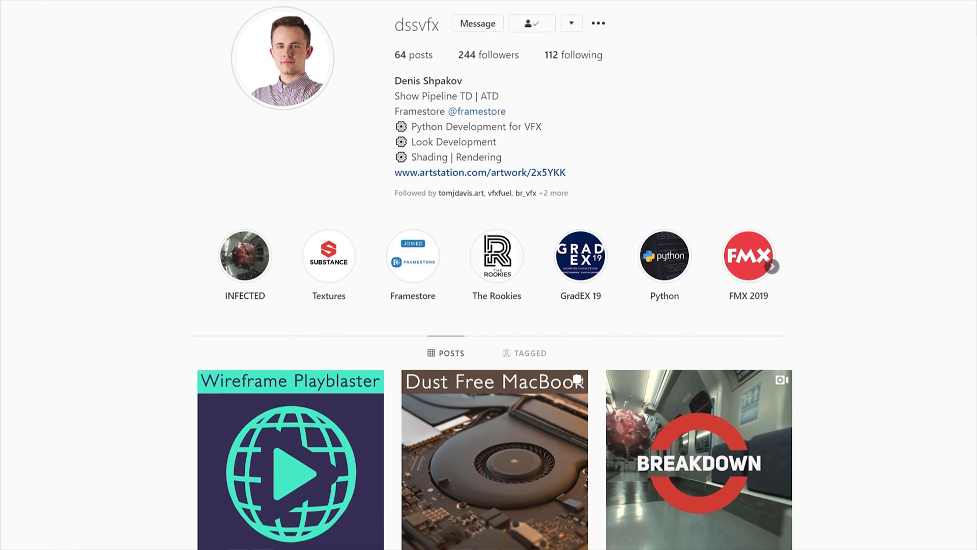
pyautogui.scroll(-3)
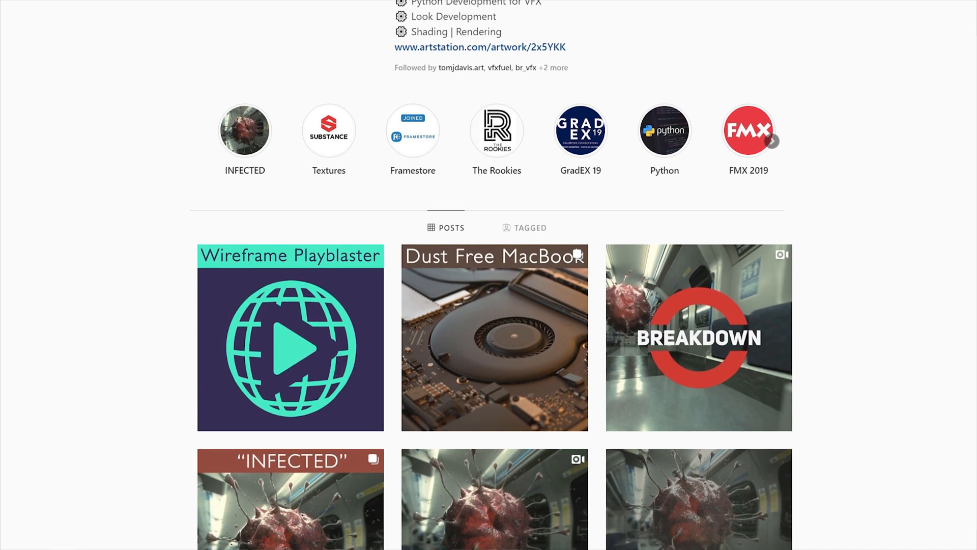
pyautogui.scroll(-3)
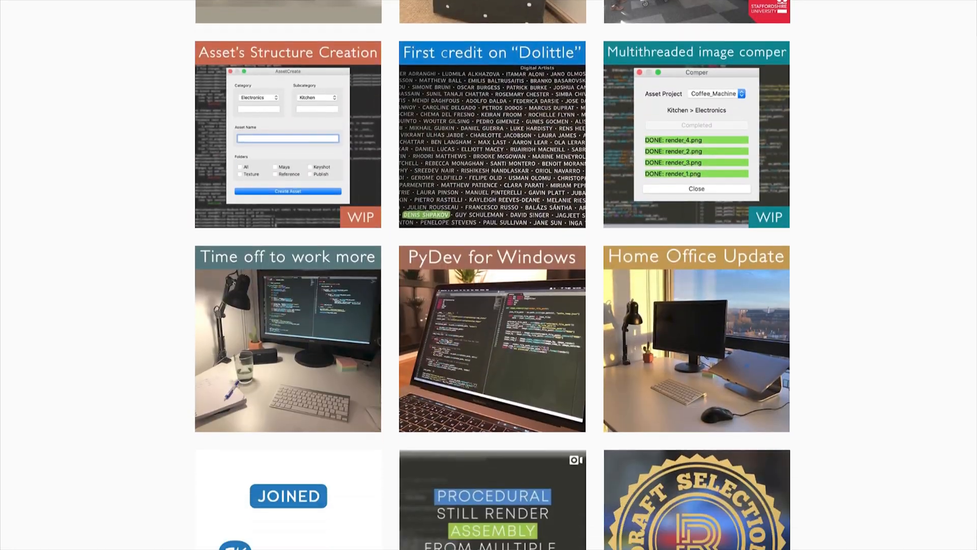
pyautogui.scroll(-3)
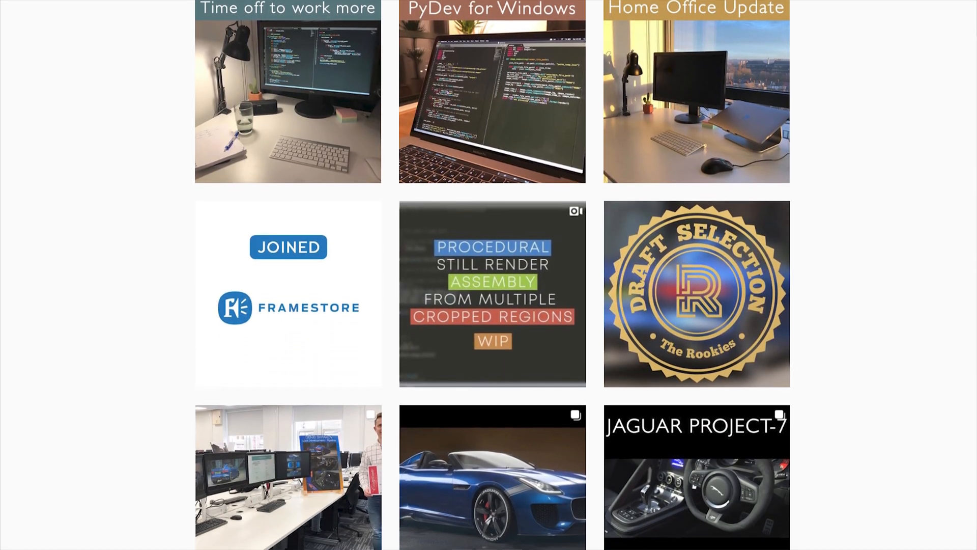
pyautogui.scroll(-3)
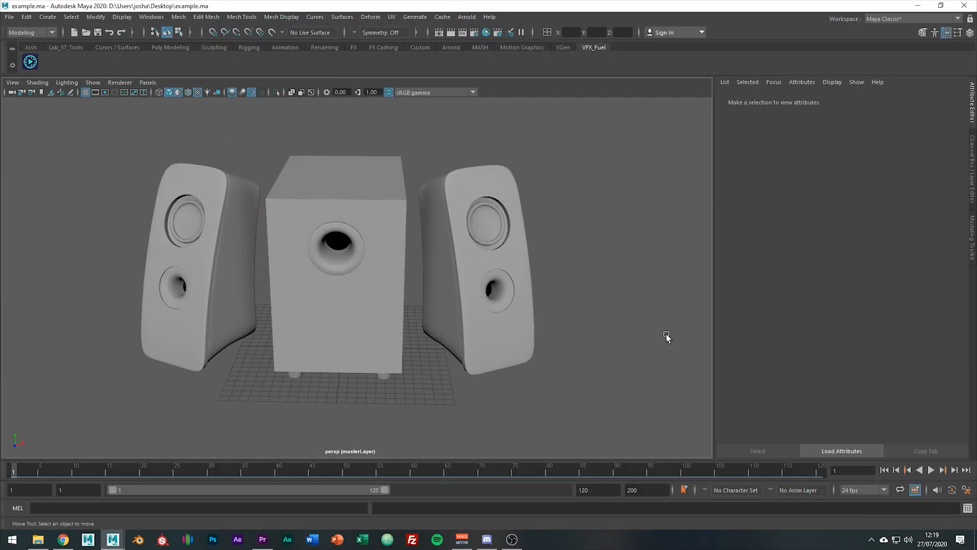
pyautogui.moveTo(645, 330)
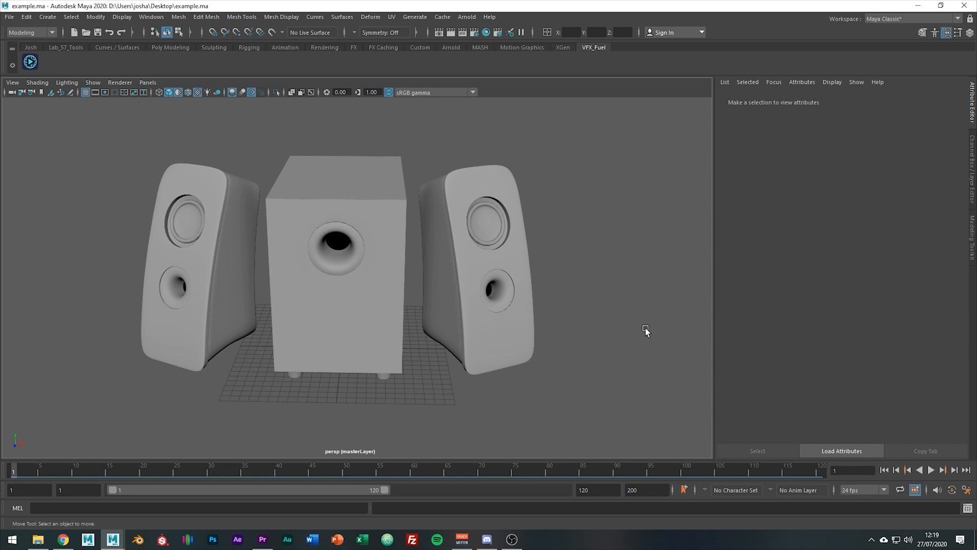
pyautogui.moveTo(633, 289)
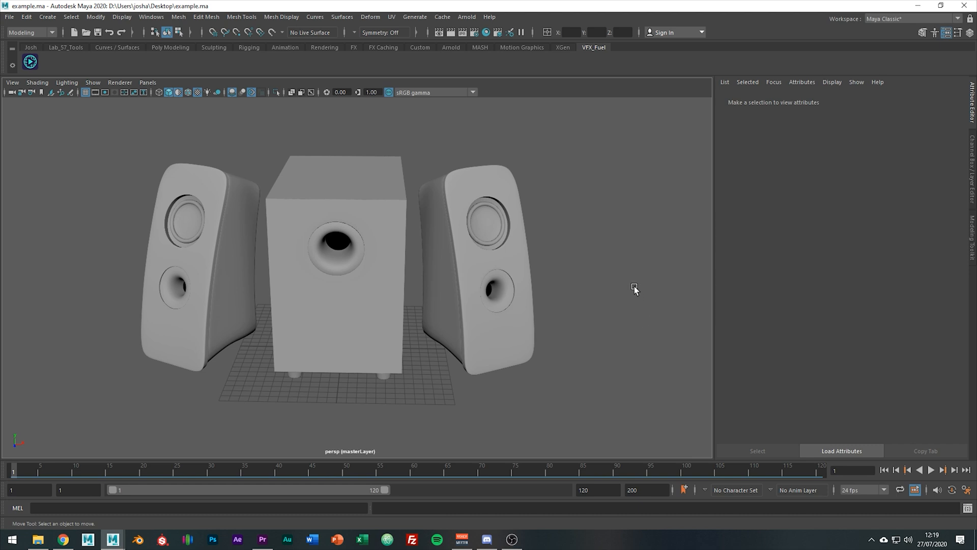
pyautogui.moveTo(30, 62)
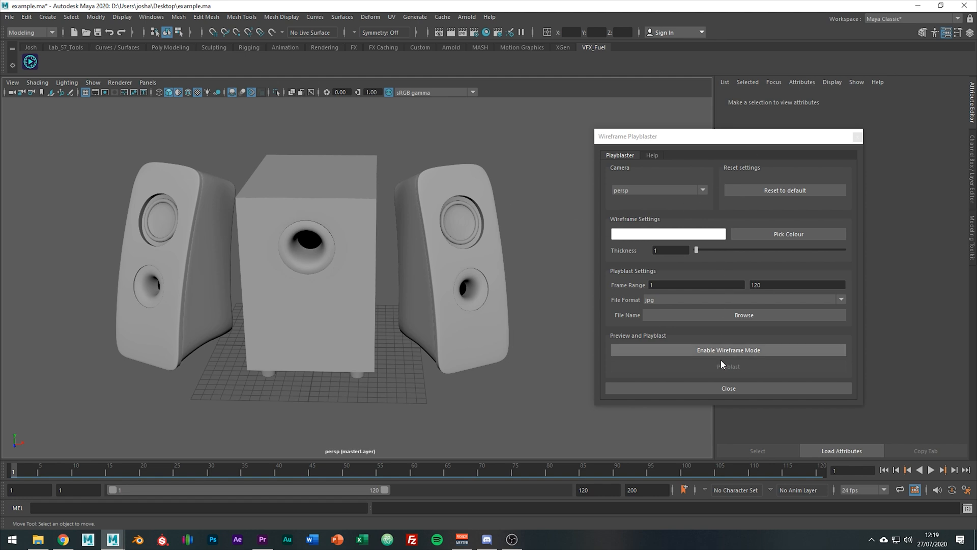
pyautogui.moveTo(583, 346)
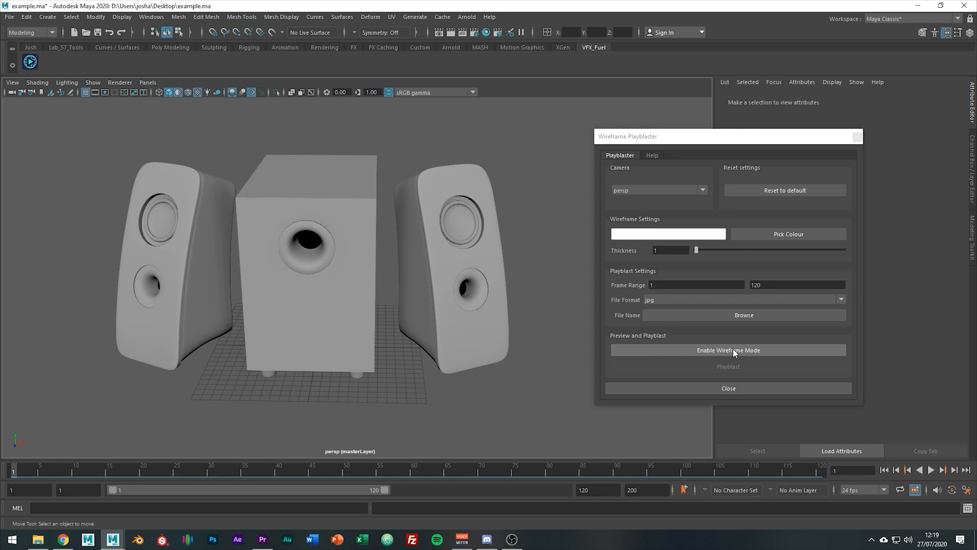
pyautogui.moveTo(743, 315)
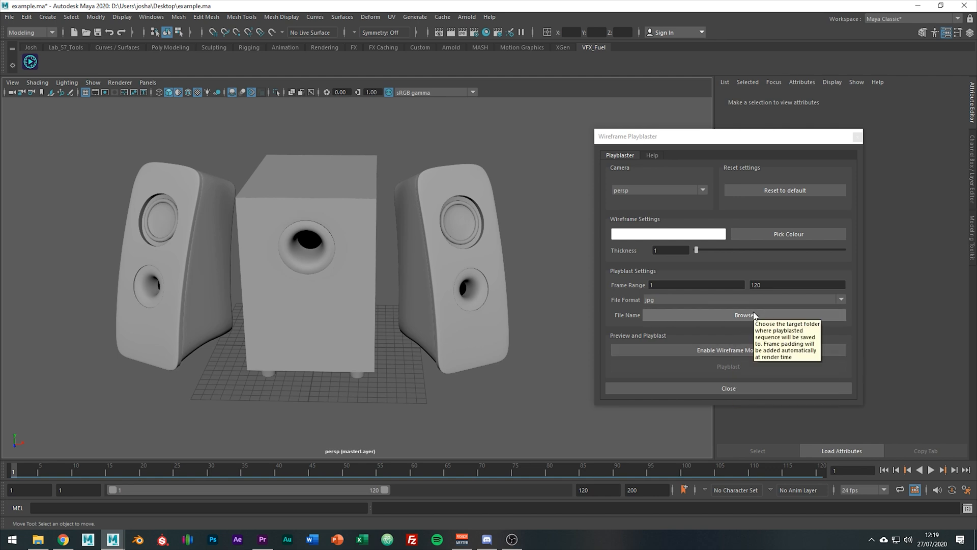
pyautogui.moveTo(628, 191)
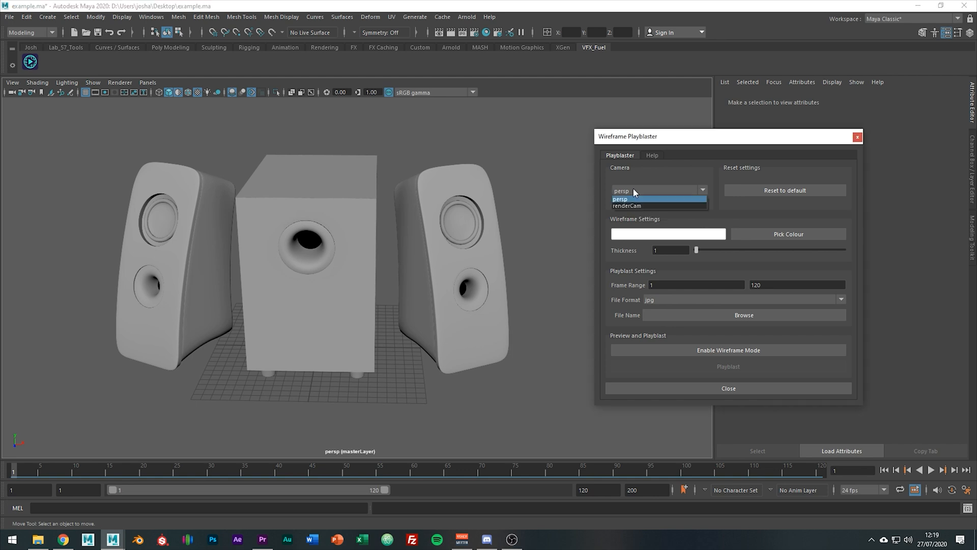
# Switch the playblast camera to renderCam and scrub the timeline to frame 72
pyautogui.click(625, 206)
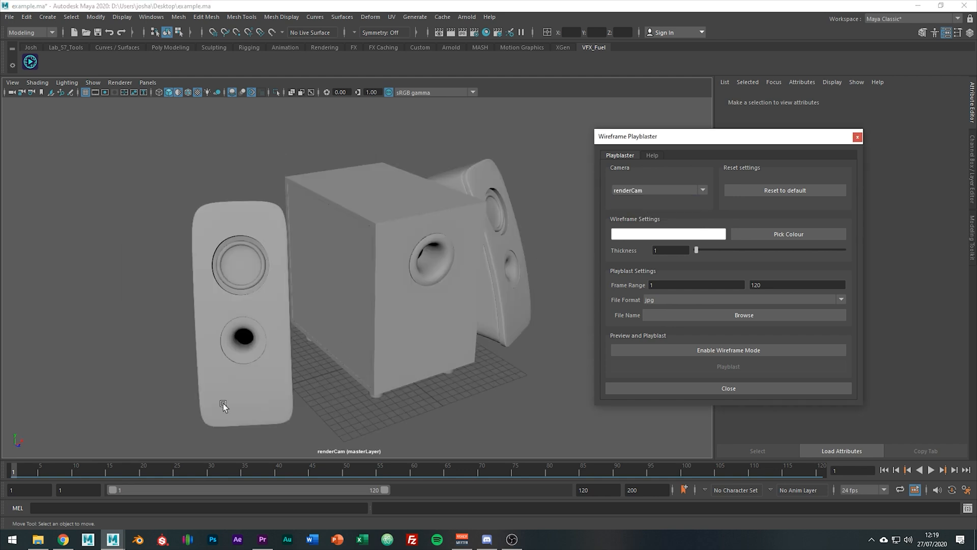
pyautogui.click(428, 469)
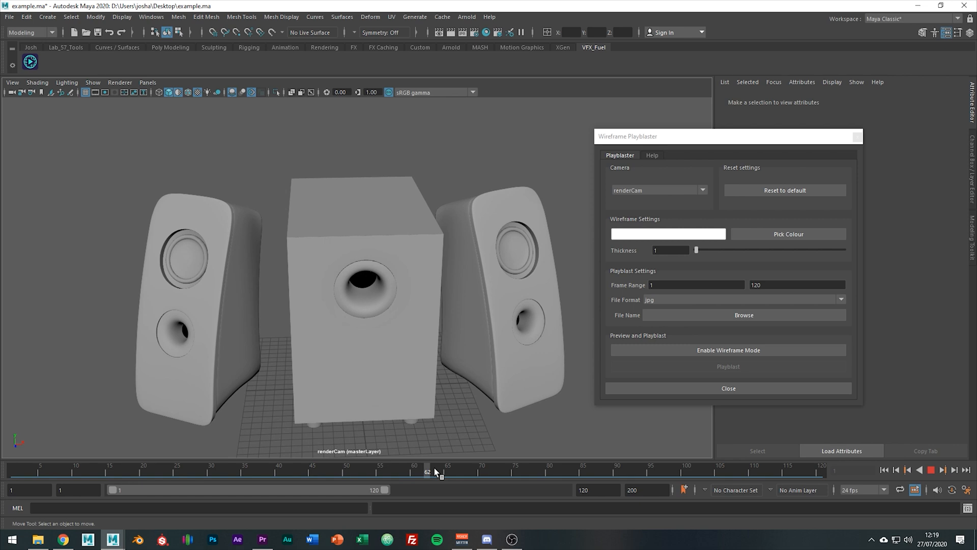
pyautogui.click(494, 470)
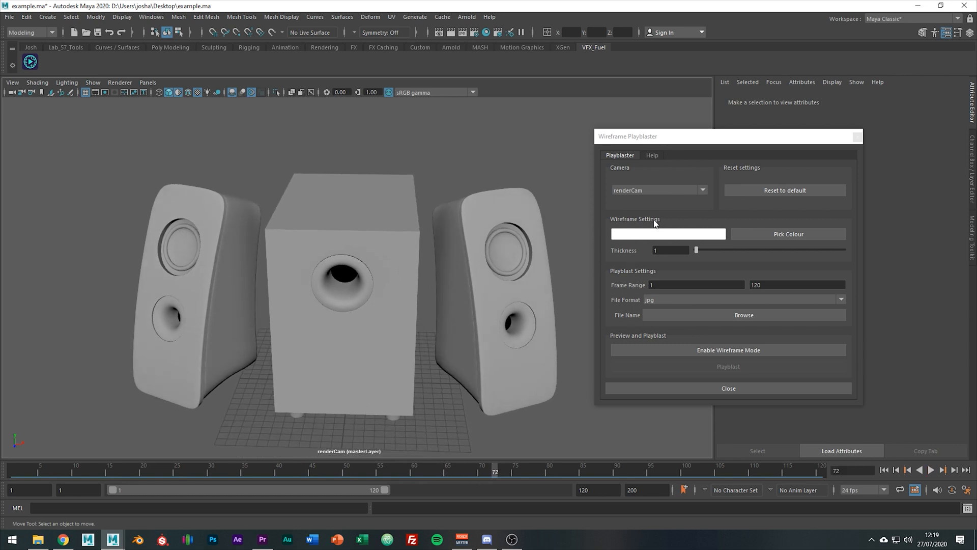
pyautogui.moveTo(617, 248)
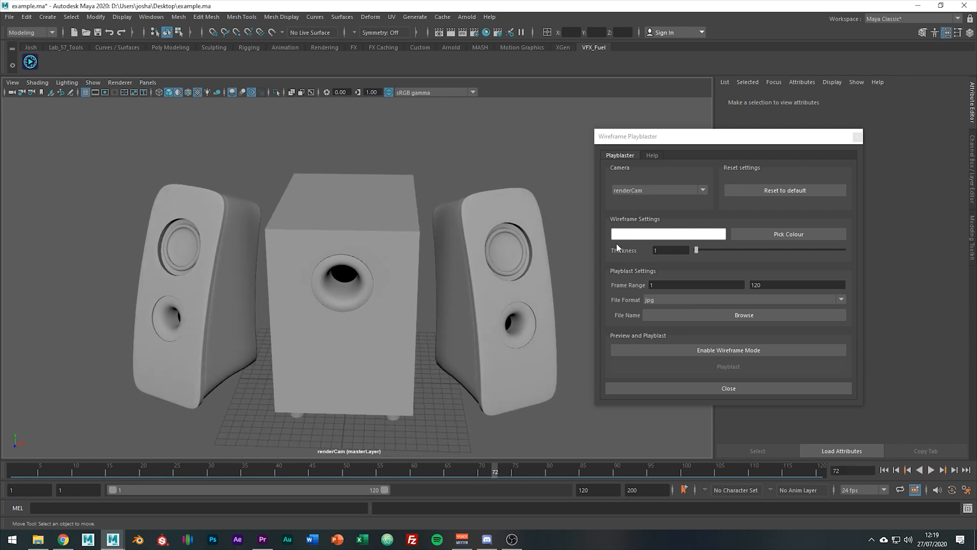
pyautogui.moveTo(697, 249)
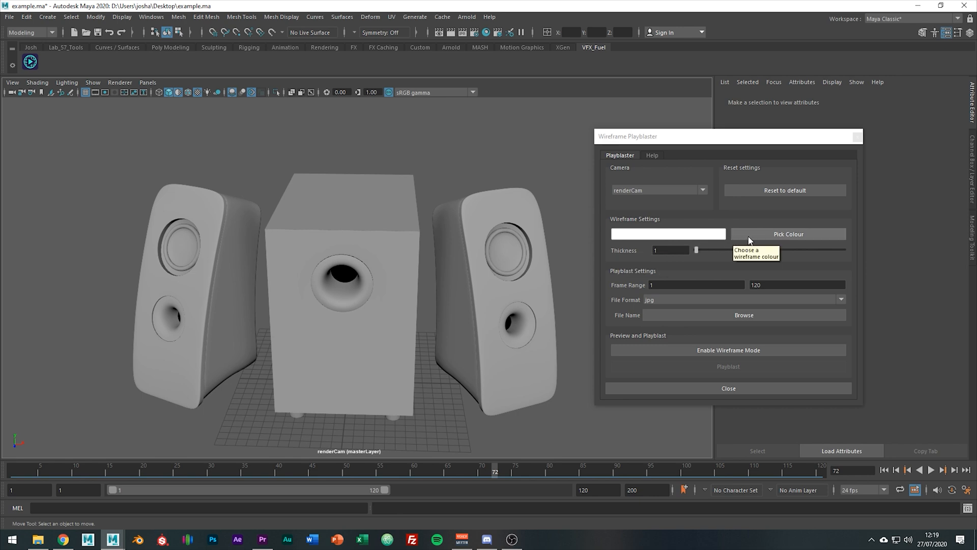
pyautogui.moveTo(755, 279)
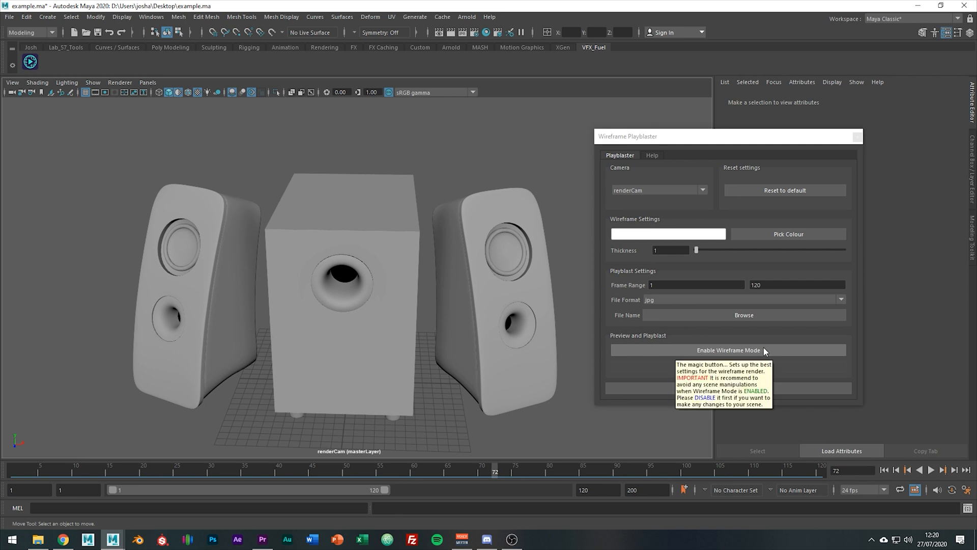
# Enable the speakers' wireframe preview and colour the lines teal
pyautogui.click(727, 350)
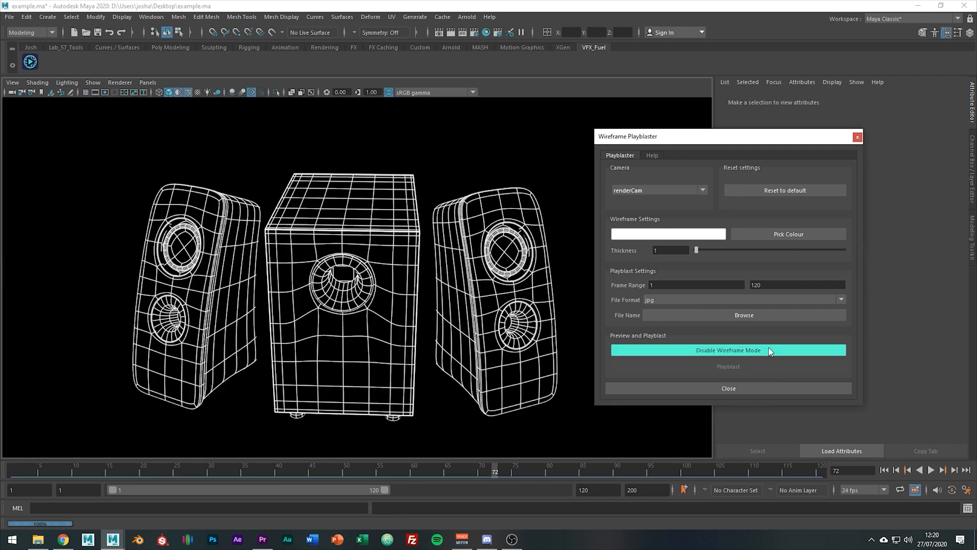
pyautogui.moveTo(787, 233)
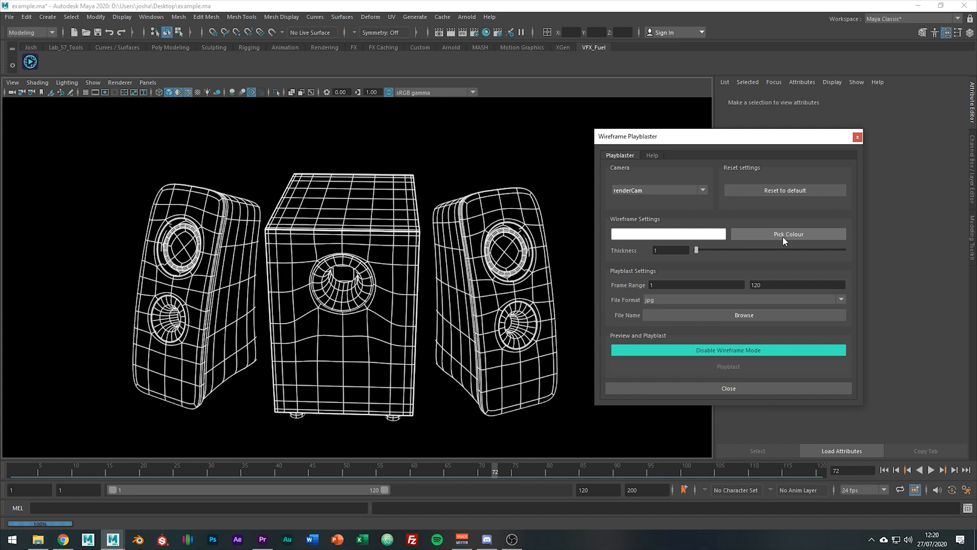
pyautogui.click(787, 233)
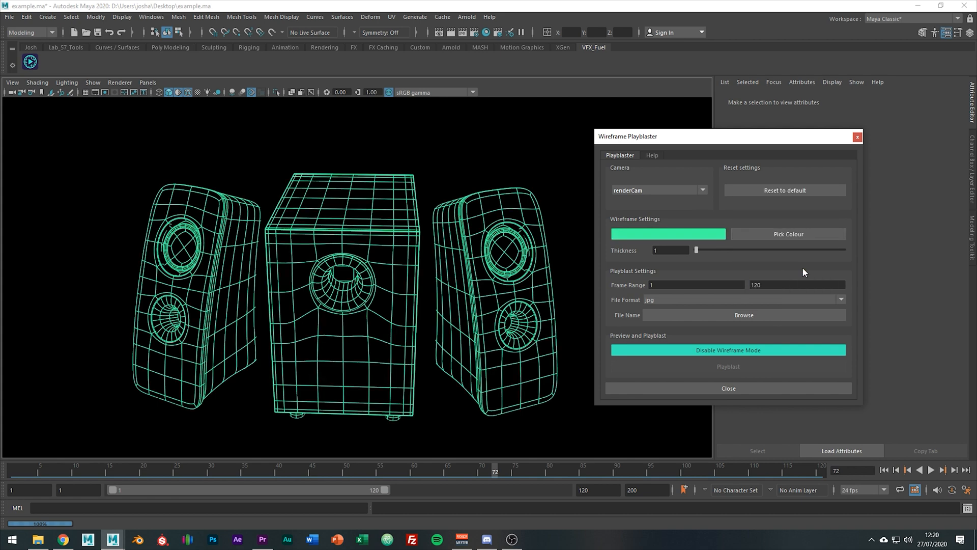
pyautogui.moveTo(698, 258)
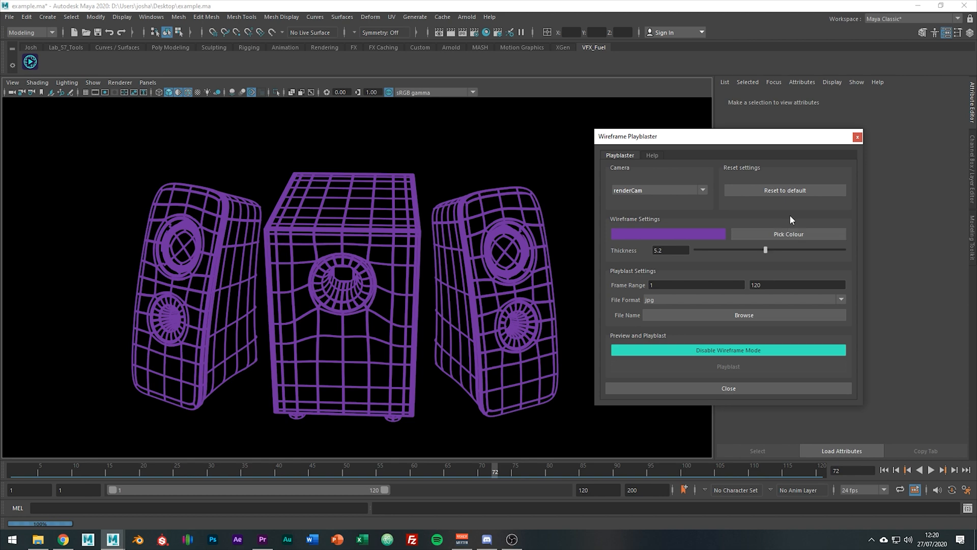
pyautogui.moveTo(784, 190)
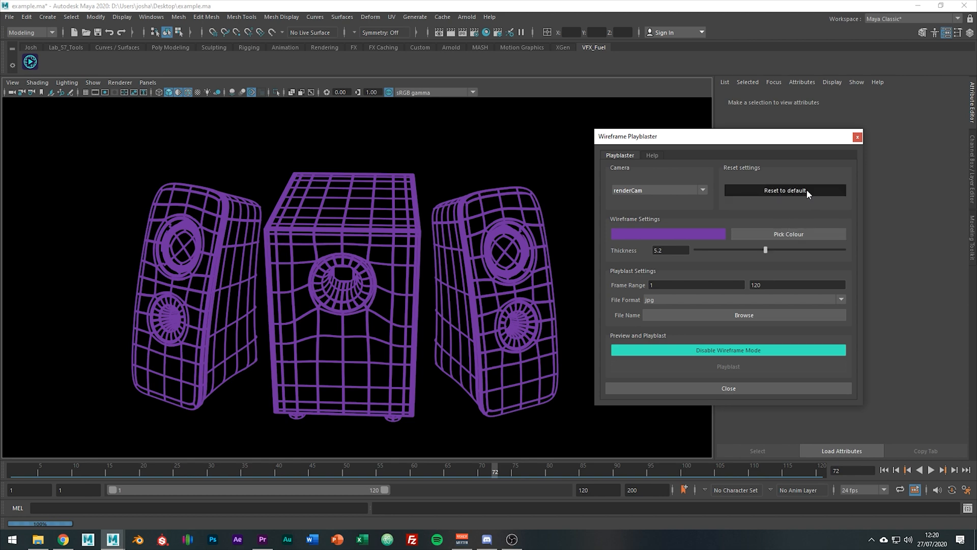
# Reset the wireframe settings to defaults and choose teal as the line colour
pyautogui.click(785, 189)
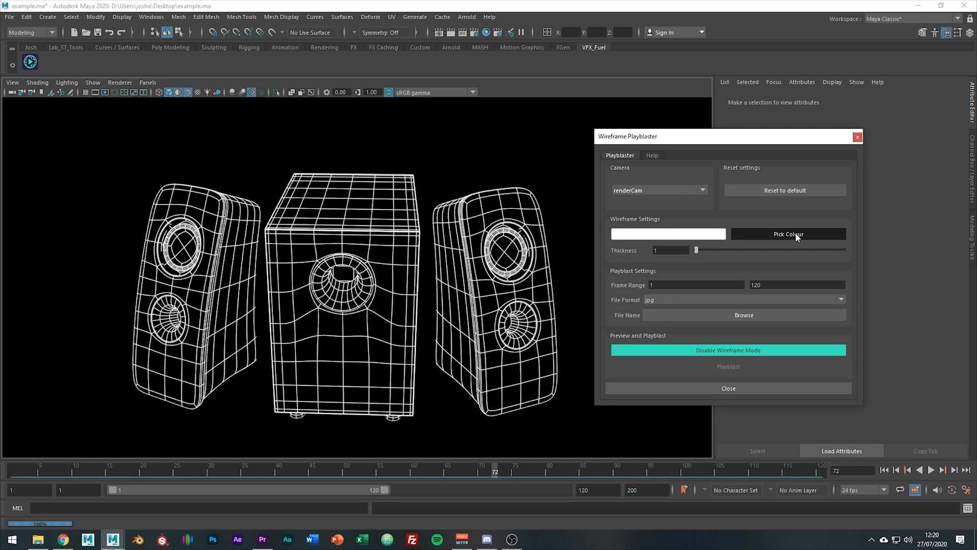
pyautogui.click(787, 233)
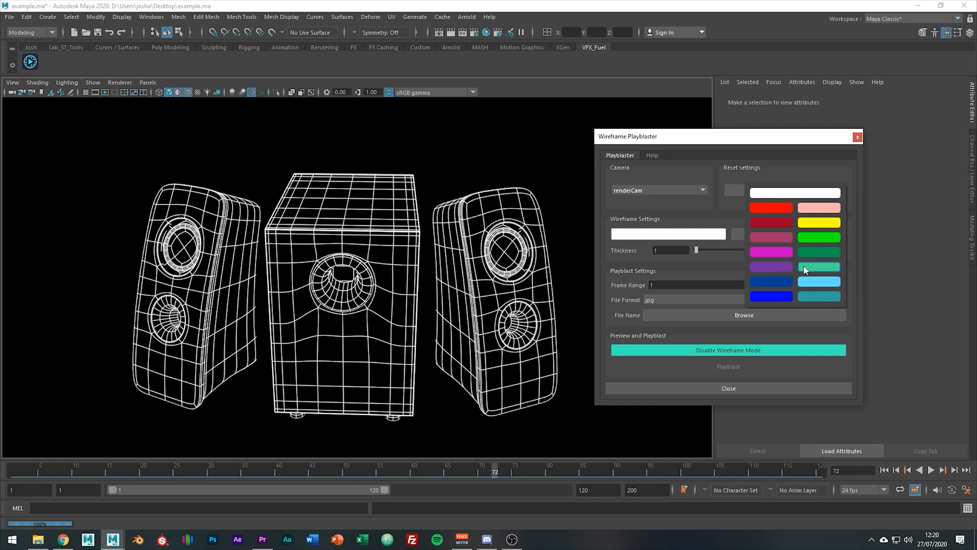
pyautogui.click(818, 266)
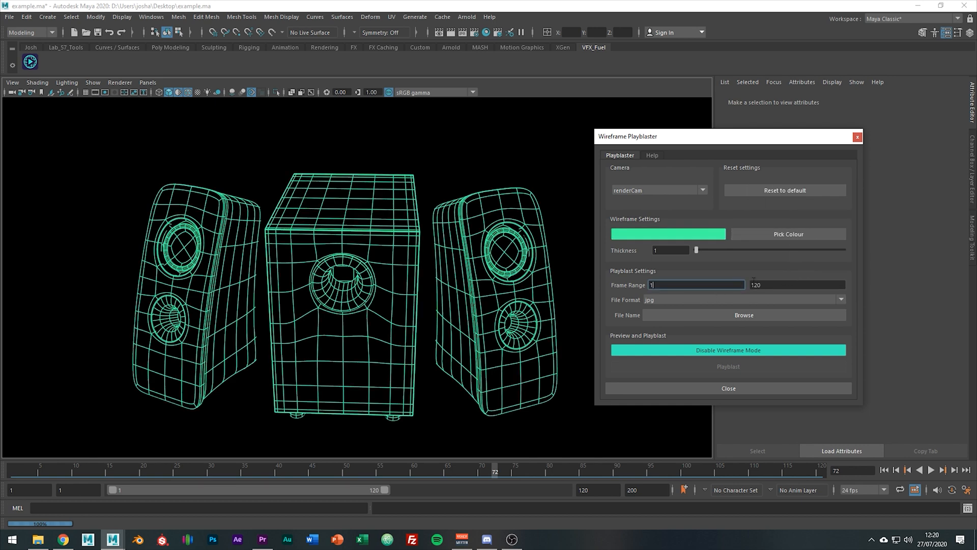
pyautogui.moveTo(797, 283)
pyautogui.write('1')
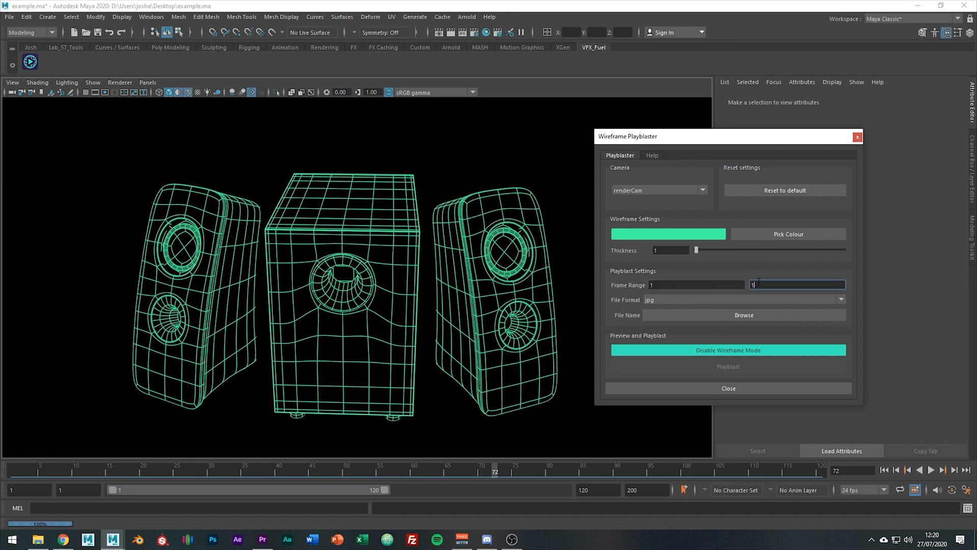
pyautogui.click(840, 299)
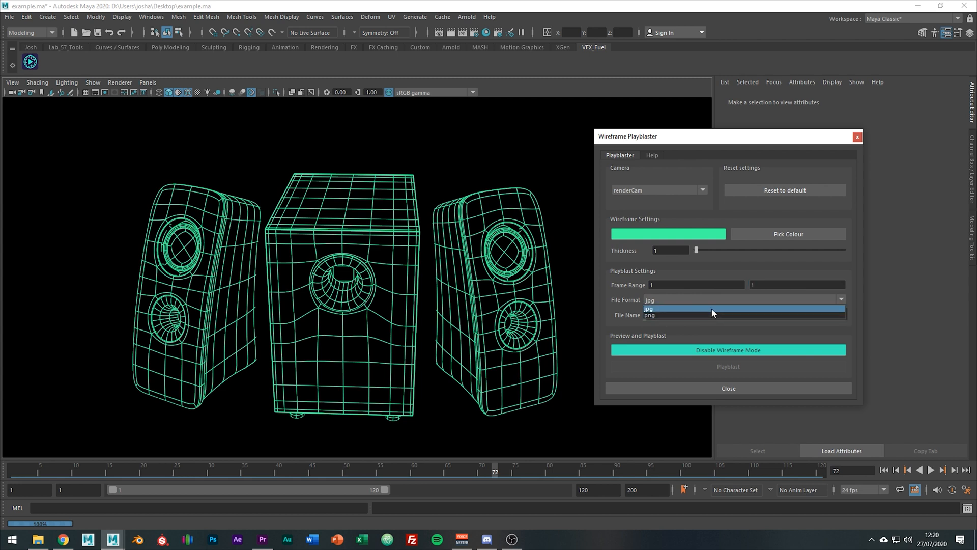
pyautogui.click(649, 307)
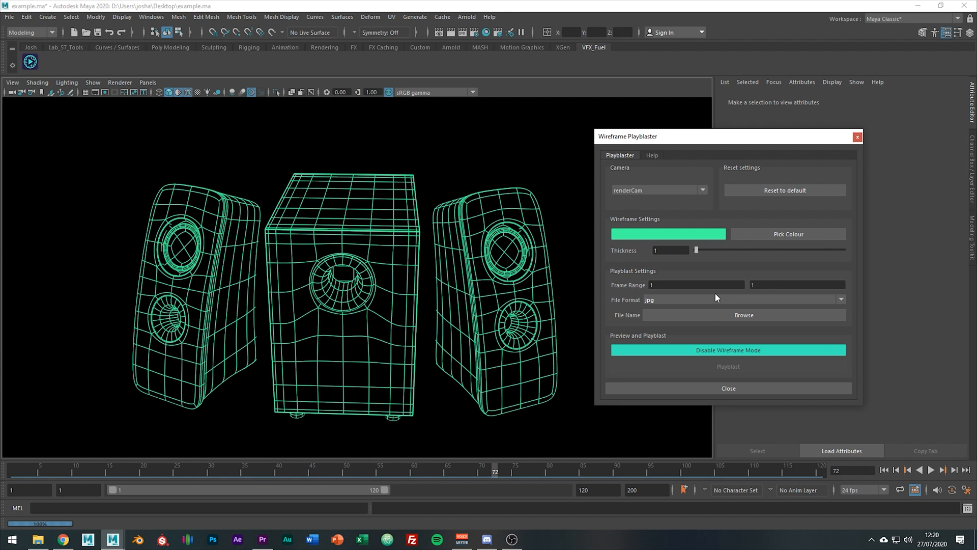
pyautogui.moveTo(738, 366)
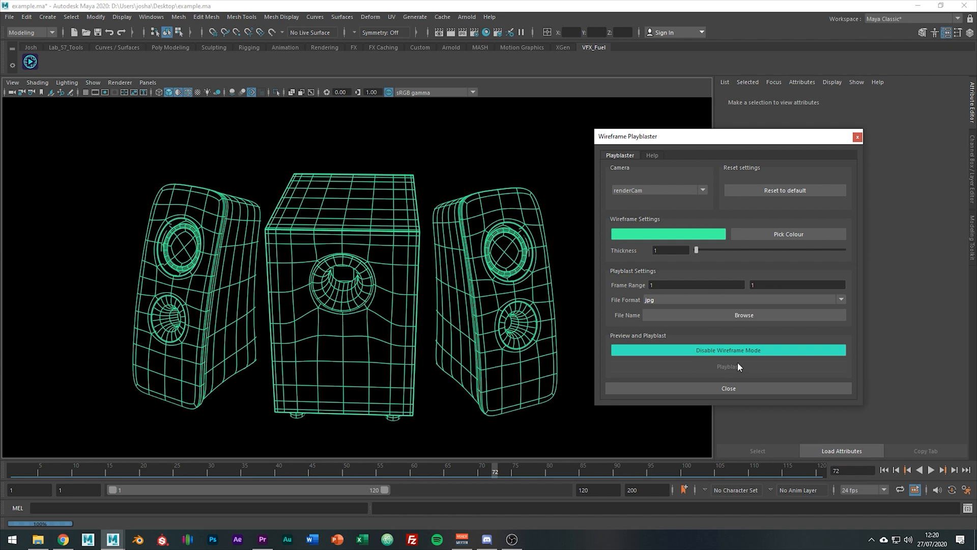
pyautogui.moveTo(662, 321)
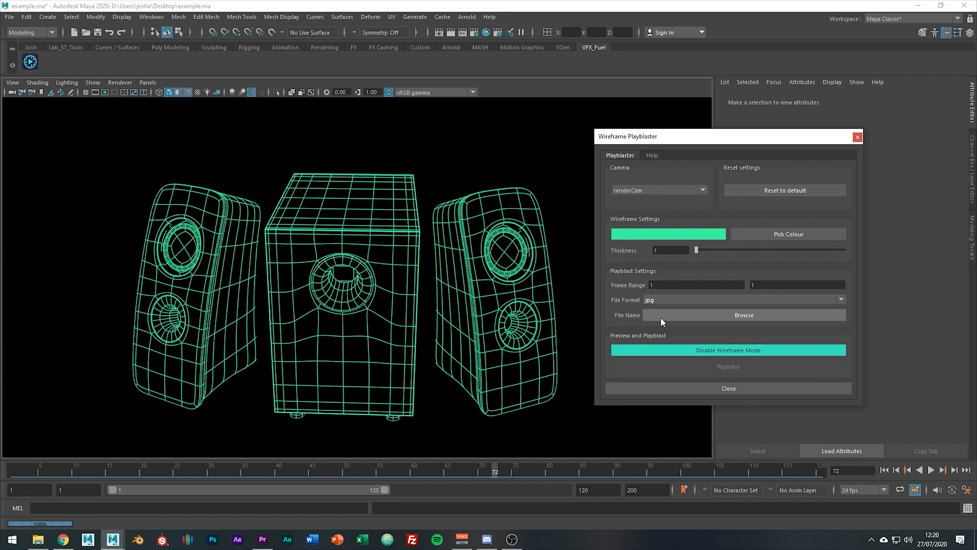
pyautogui.moveTo(754, 332)
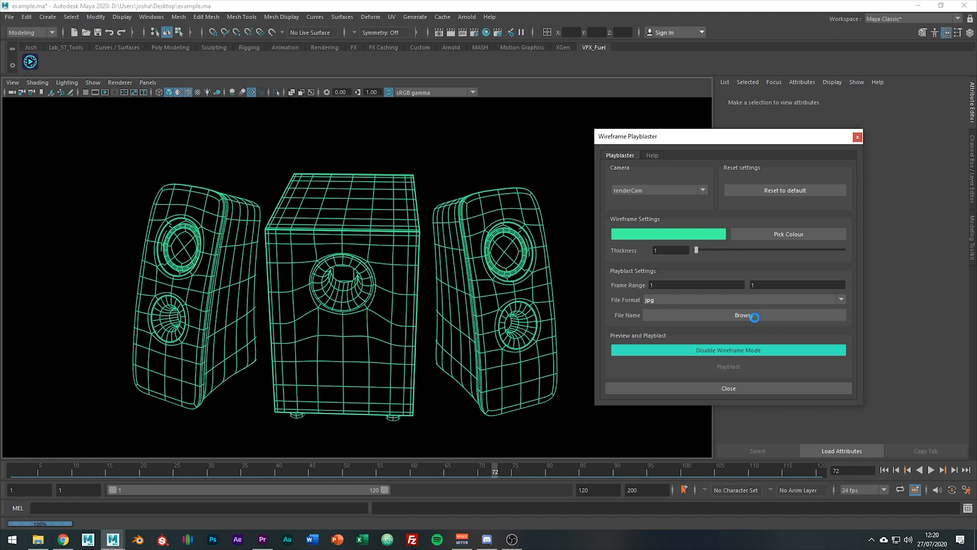
# Browse for the playblast output location and enter the project's images folder
pyautogui.click(741, 317)
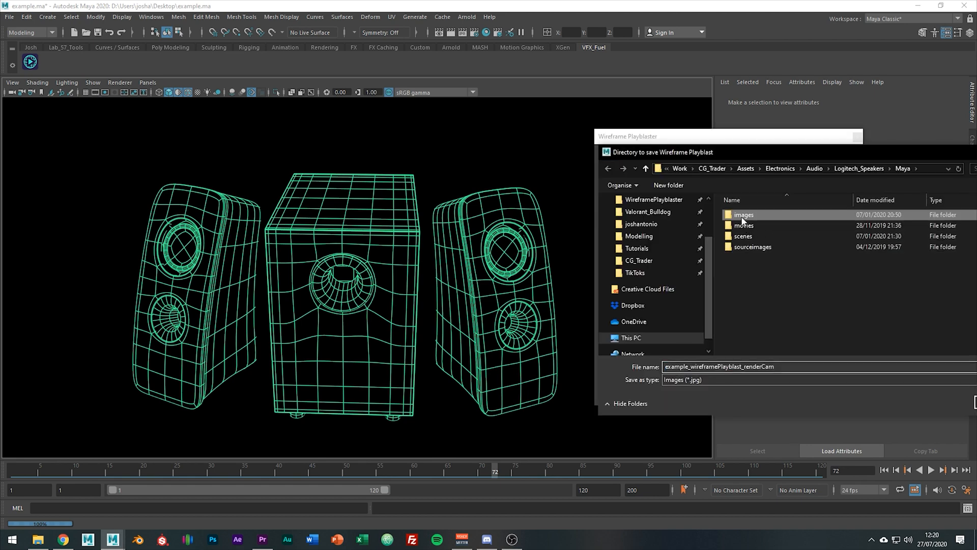
pyautogui.doubleClick(743, 214)
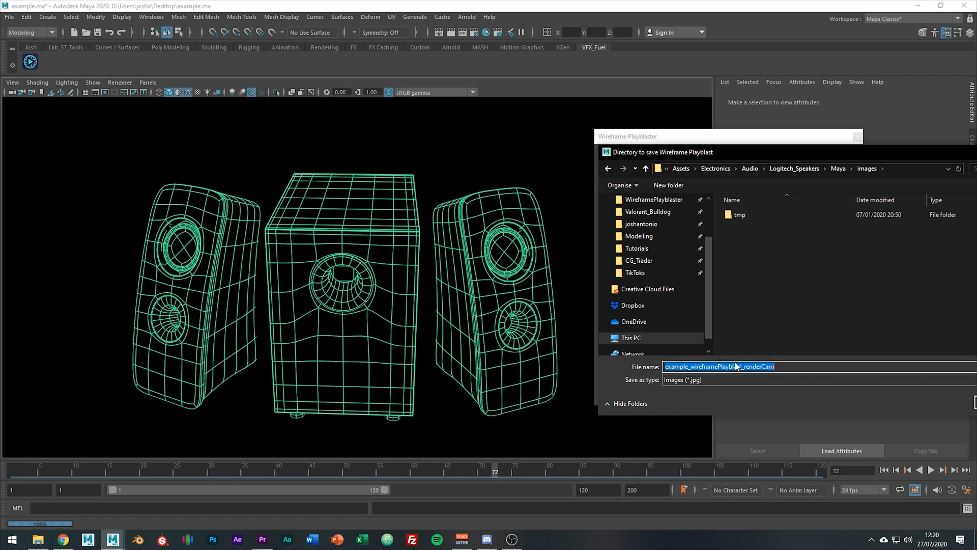
pyautogui.moveTo(833, 385)
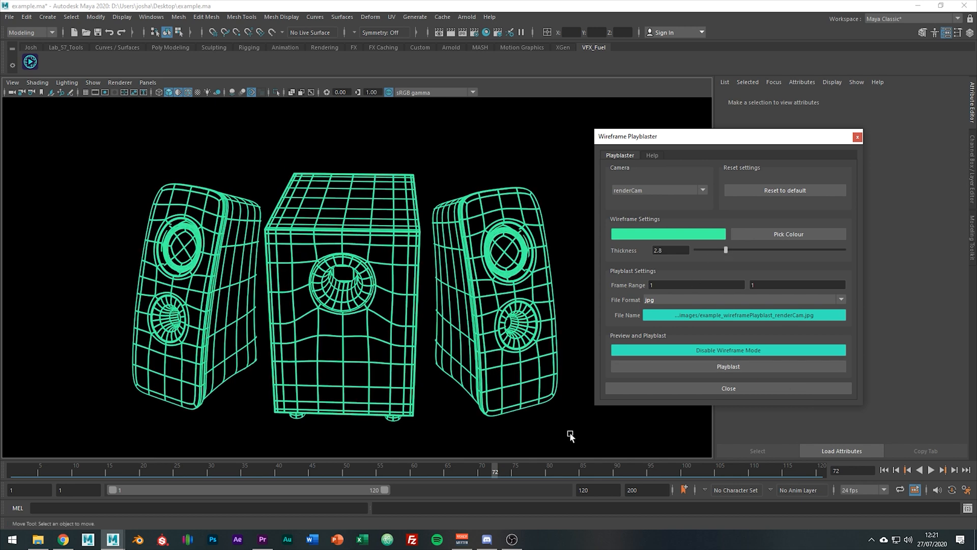
# Close the Wireframe Playblaster, reopen it from the shelf icon, and re-enable wireframe preview
pyautogui.click(727, 349)
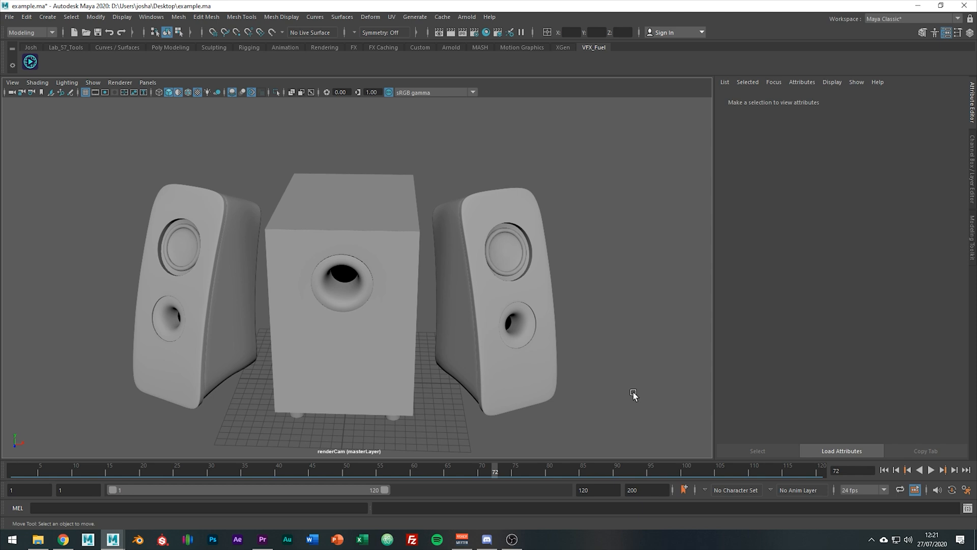
pyautogui.click(205, 92)
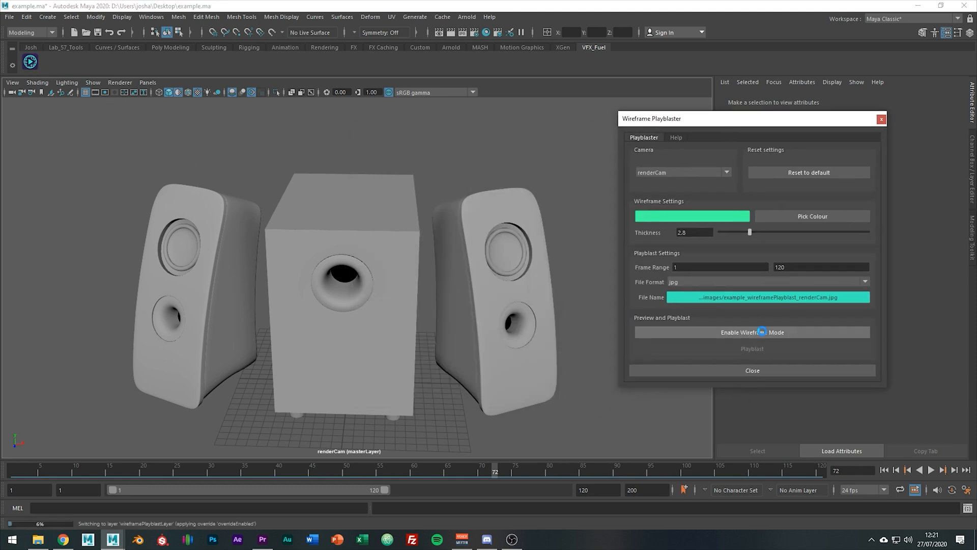
pyautogui.click(751, 331)
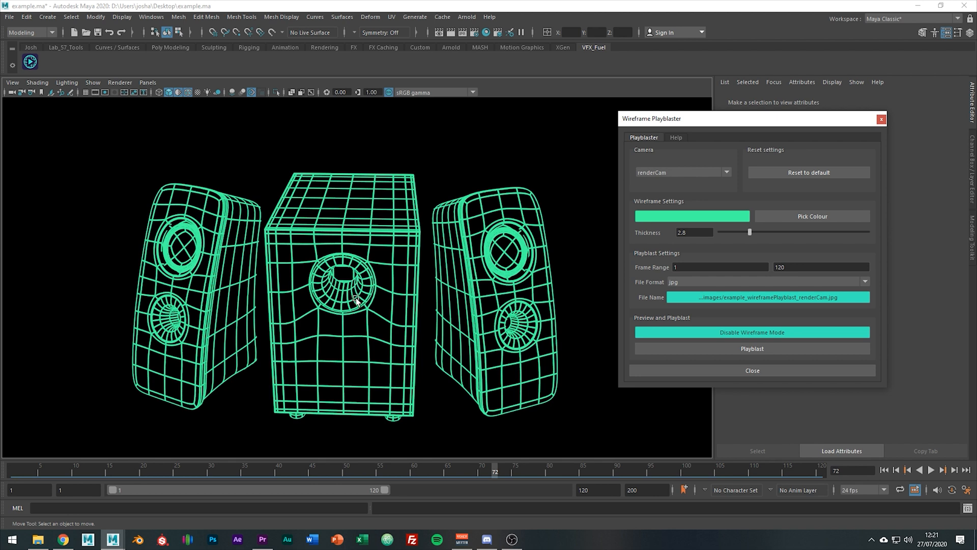